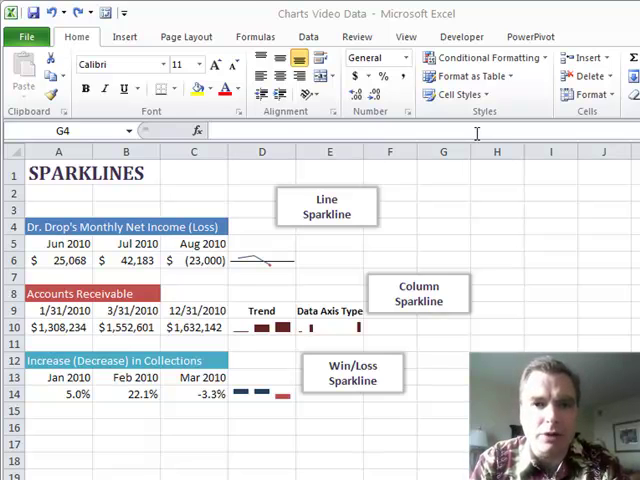
{"action": "mouse_move", "coordinate": [423, 211]}
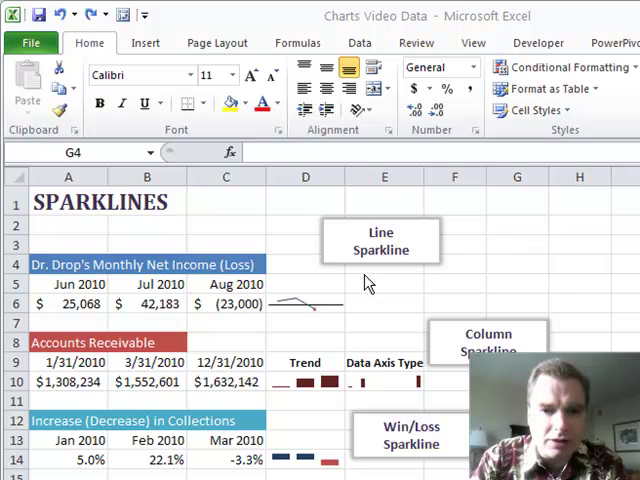
- Select empty cell G4 beside the data and switch to the Insert ribbon
{"action": "left_click", "coordinate": [517, 264]}
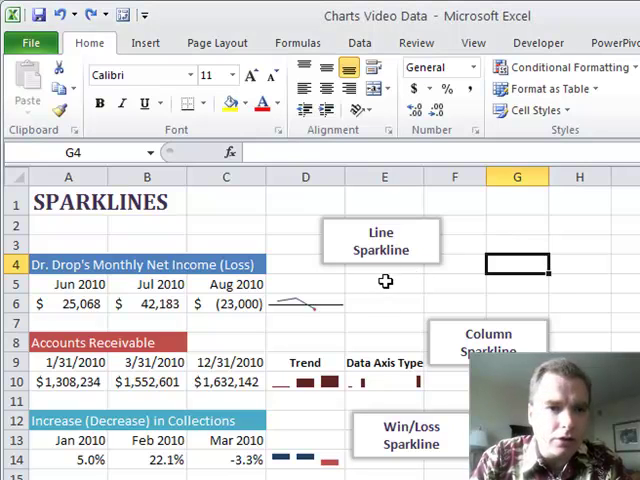
{"action": "left_click", "coordinate": [145, 42]}
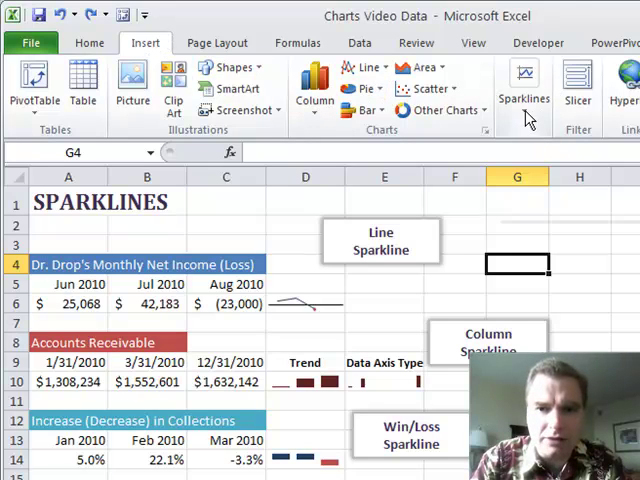
{"action": "left_click", "coordinate": [519, 78]}
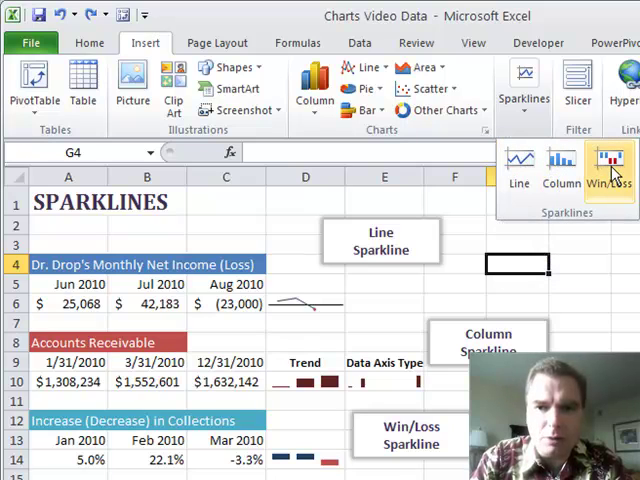
{"action": "mouse_move", "coordinate": [448, 318]}
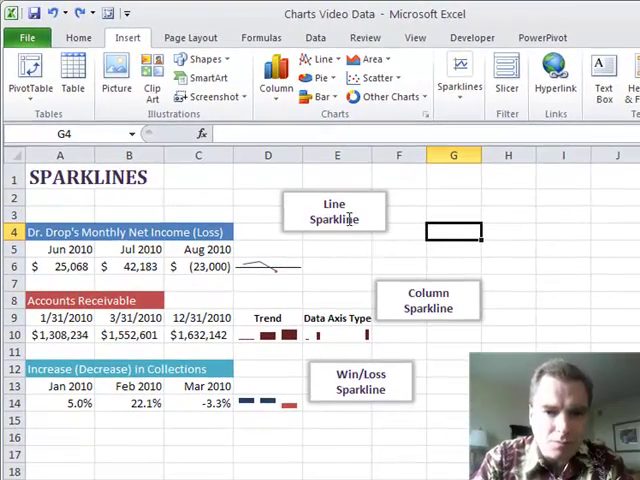
{"action": "mouse_move", "coordinate": [296, 279]}
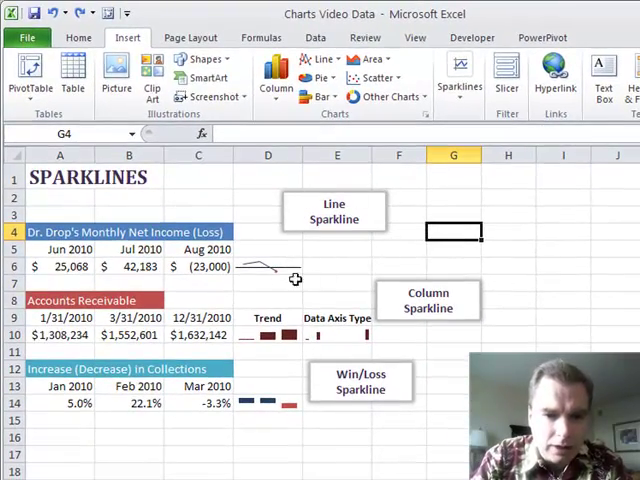
{"action": "left_click", "coordinate": [267, 266]}
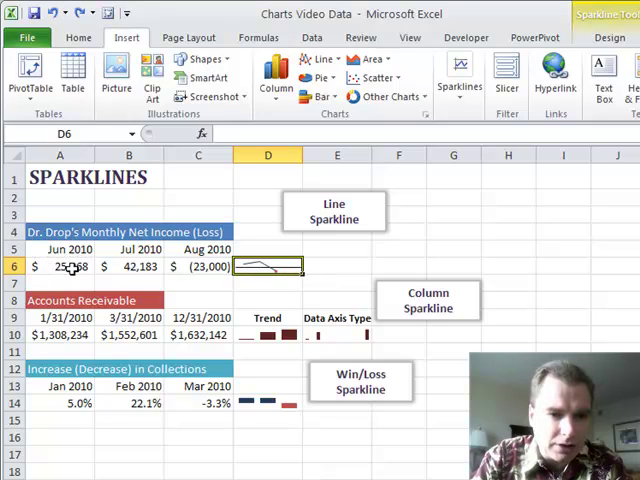
{"action": "left_click", "coordinate": [58, 266]}
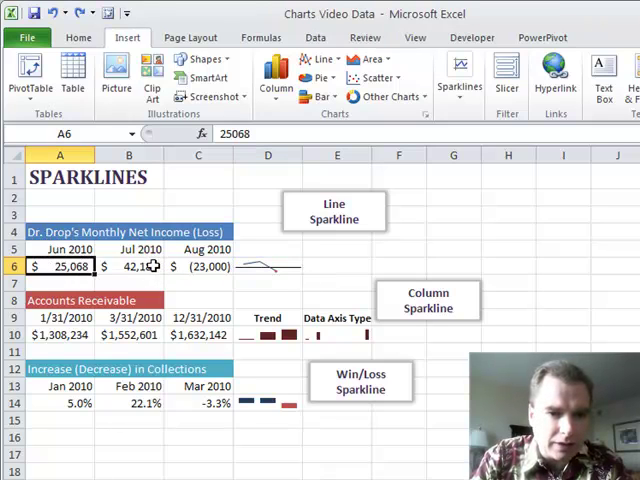
{"action": "left_click", "coordinate": [198, 266]}
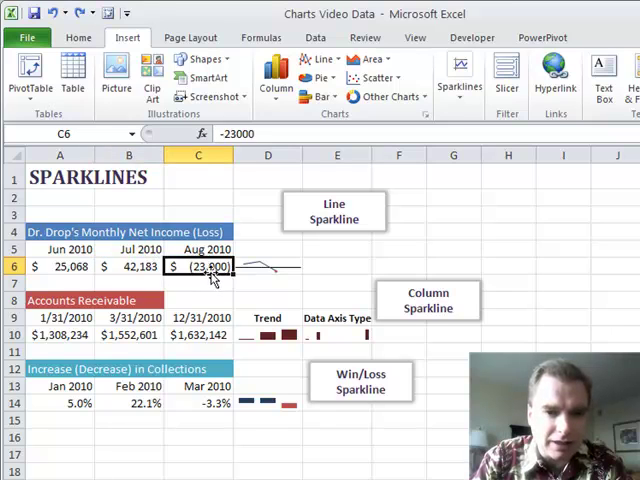
{"action": "left_click", "coordinate": [267, 266]}
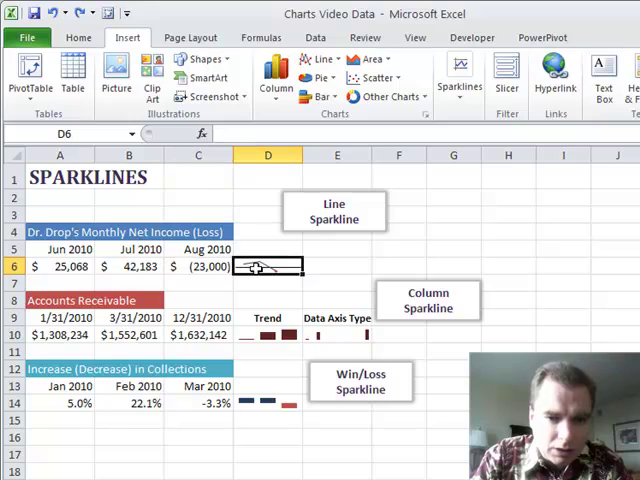
{"action": "left_click", "coordinate": [267, 266]}
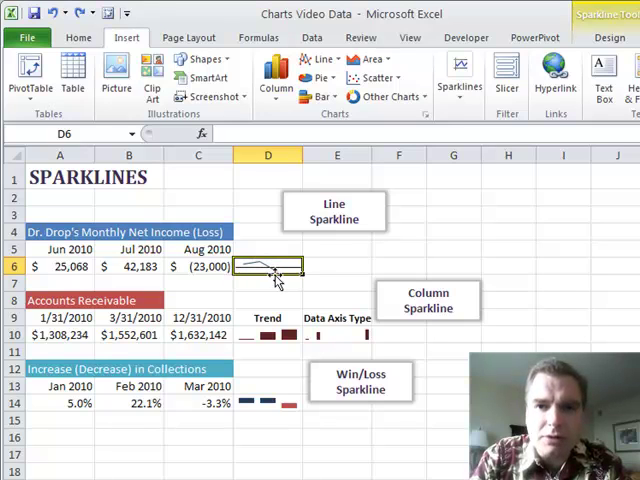
{"action": "mouse_move", "coordinate": [290, 277]}
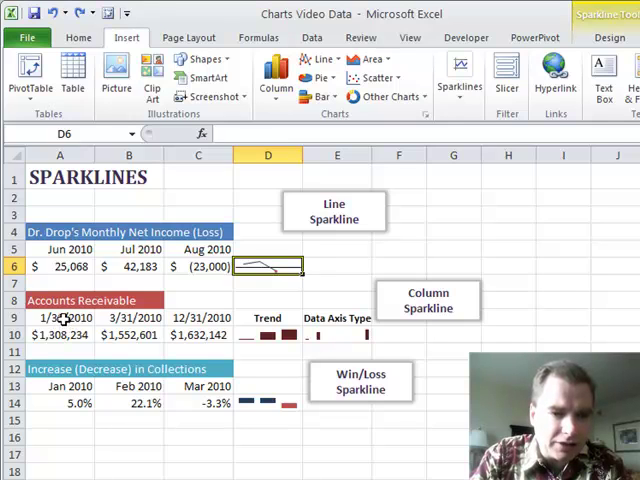
{"action": "left_click", "coordinate": [59, 317]}
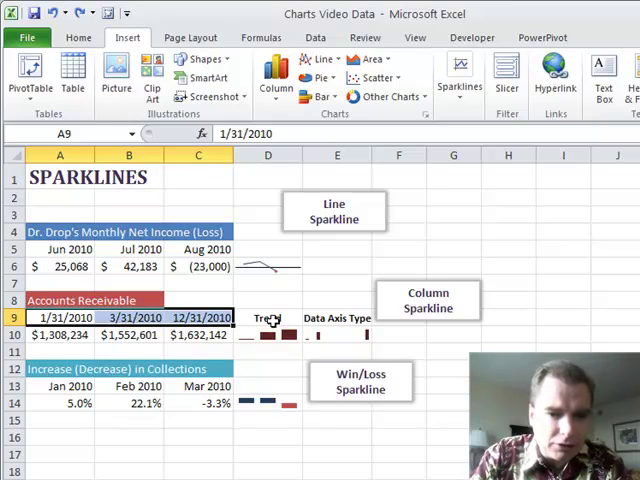
{"action": "left_click", "coordinate": [267, 334]}
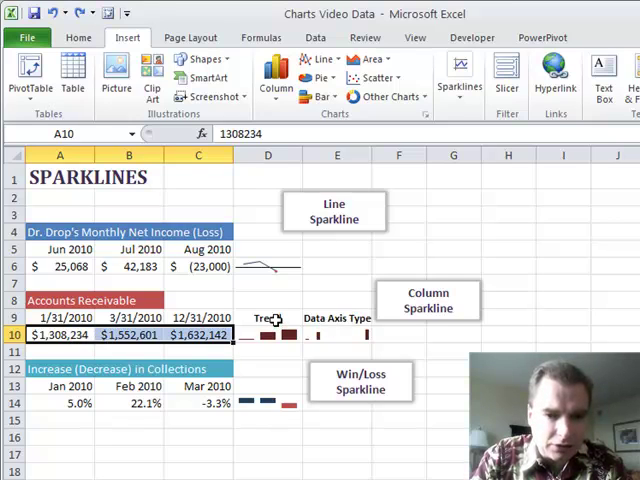
{"action": "left_click", "coordinate": [336, 318]}
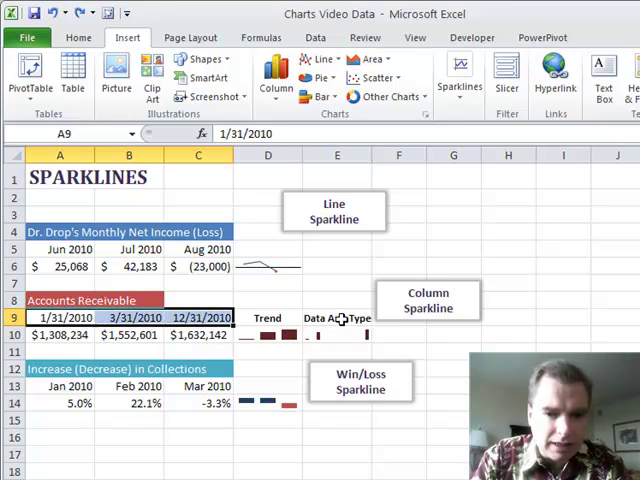
{"action": "left_click", "coordinate": [336, 334]}
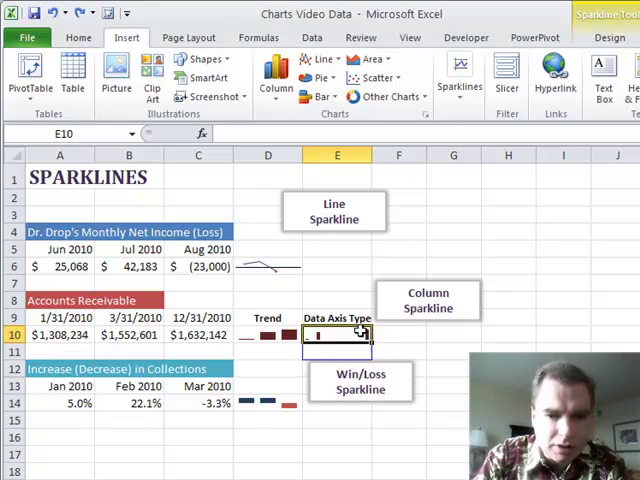
{"action": "left_click", "coordinate": [267, 334]}
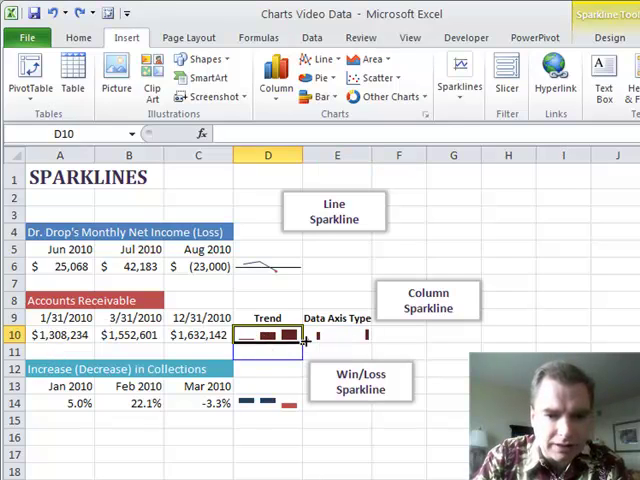
{"action": "left_click", "coordinate": [337, 334]}
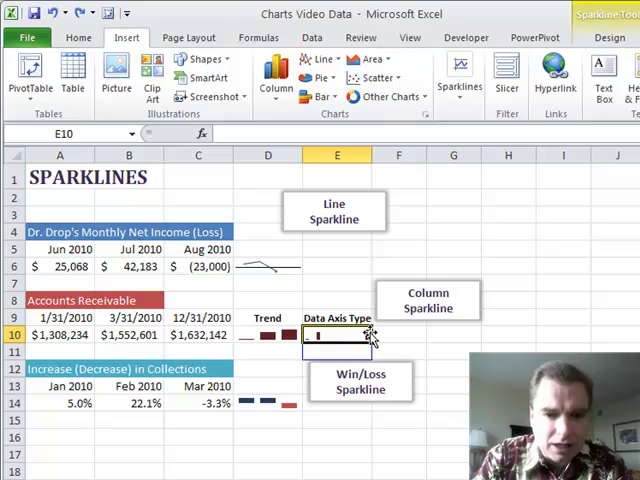
{"action": "left_click", "coordinate": [398, 334]}
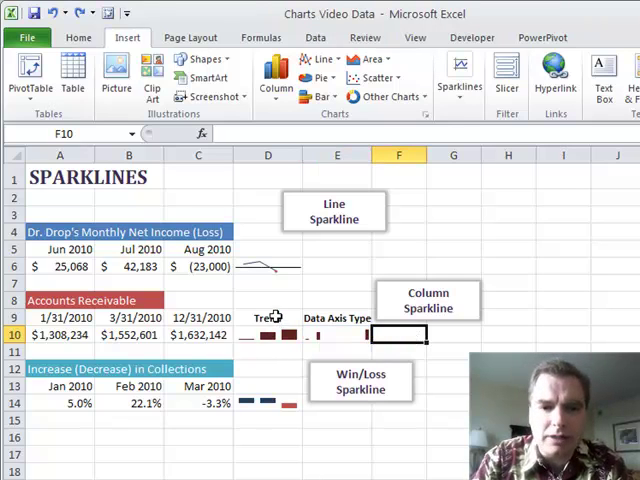
{"action": "mouse_move", "coordinate": [188, 334]}
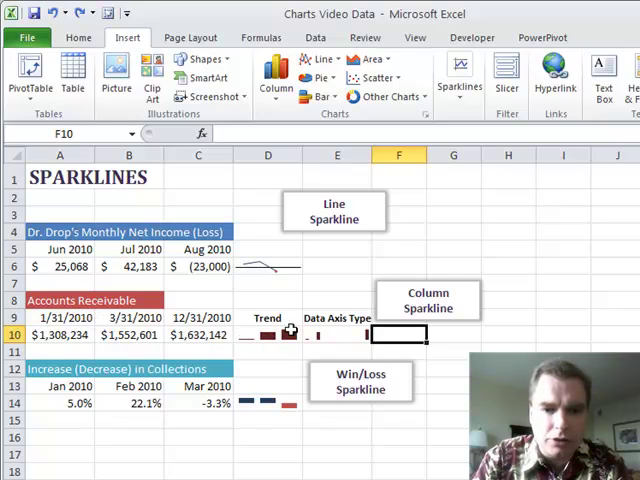
{"action": "mouse_move", "coordinate": [298, 332]}
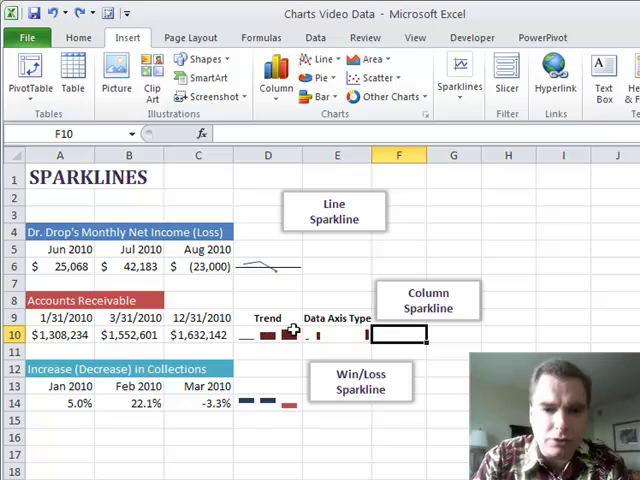
{"action": "left_click", "coordinate": [336, 318]}
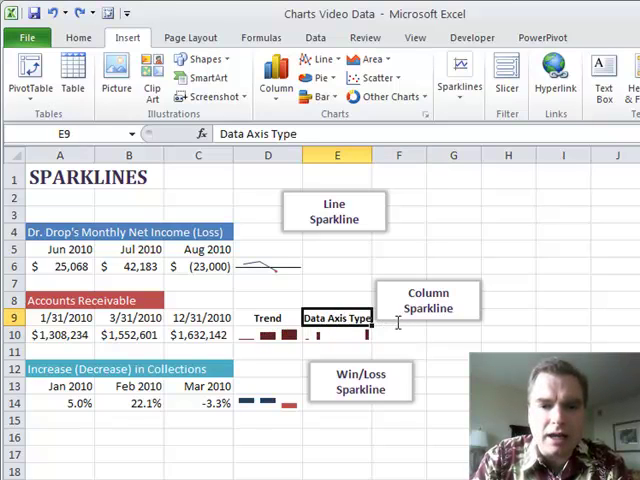
{"action": "mouse_move", "coordinate": [361, 320]}
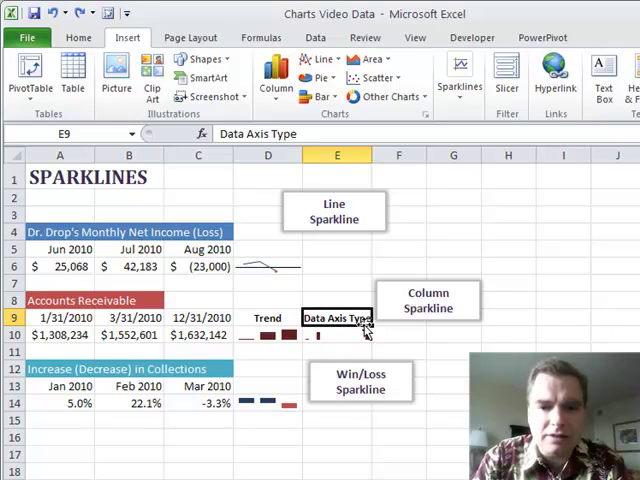
{"action": "mouse_move", "coordinate": [358, 335]}
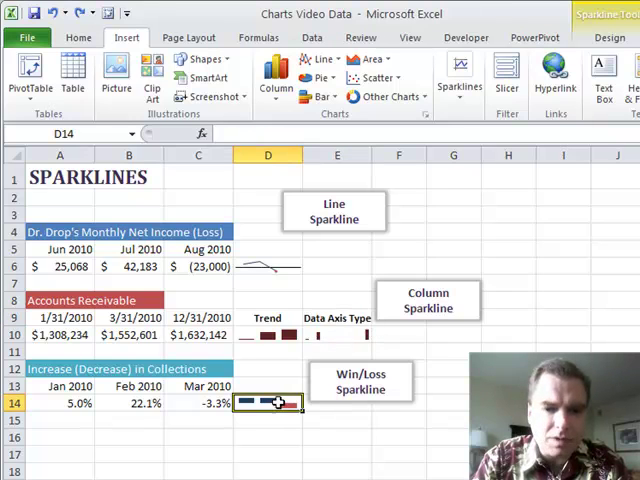
{"action": "mouse_move", "coordinate": [341, 415]}
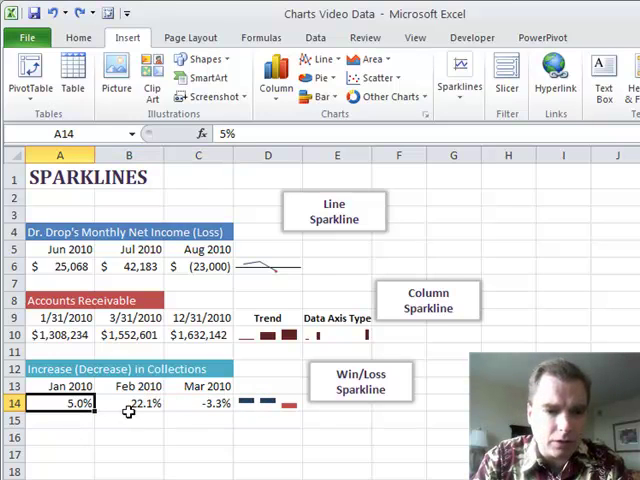
{"action": "left_click", "coordinate": [266, 403]}
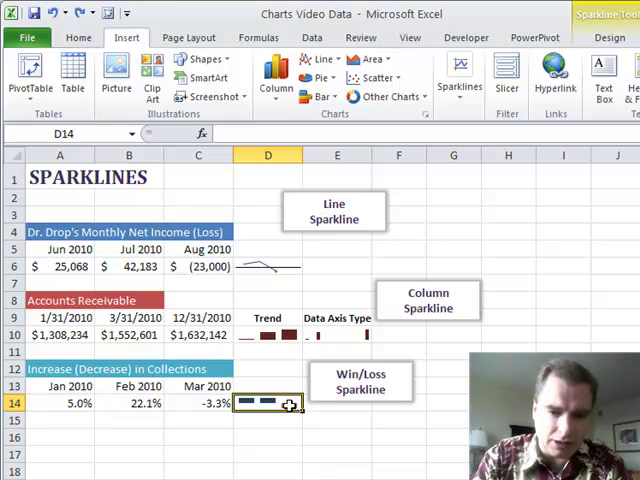
{"action": "left_click", "coordinate": [207, 403]}
{"action": "type", "text": "-30"}
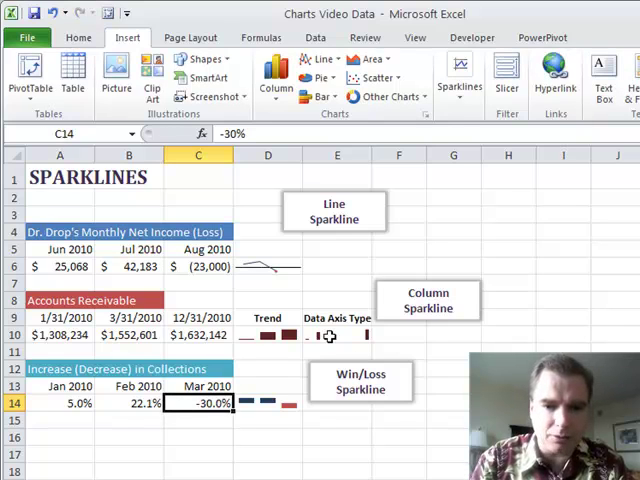
{"action": "mouse_move", "coordinate": [287, 390]}
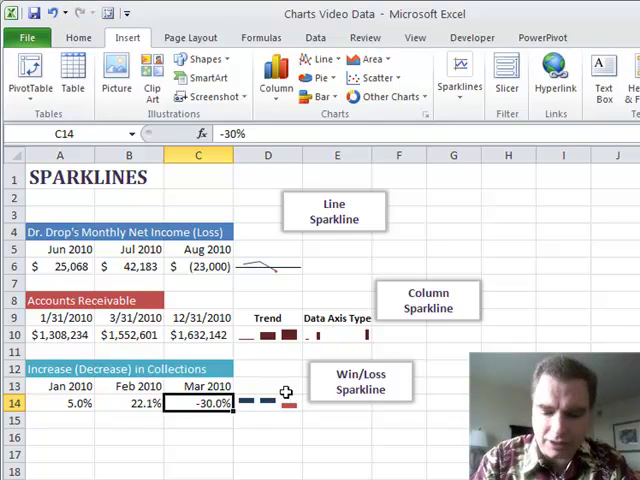
- Change the Mar 2010 collections value in C14 to -3.0%
{"action": "type", "text": "3%"}
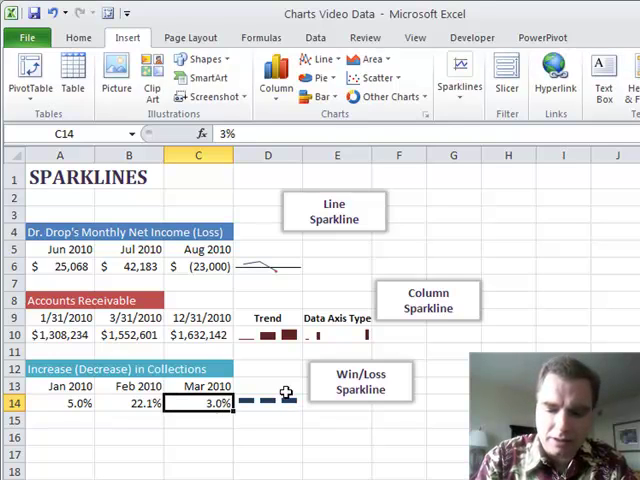
{"action": "double_click", "coordinate": [198, 404]}
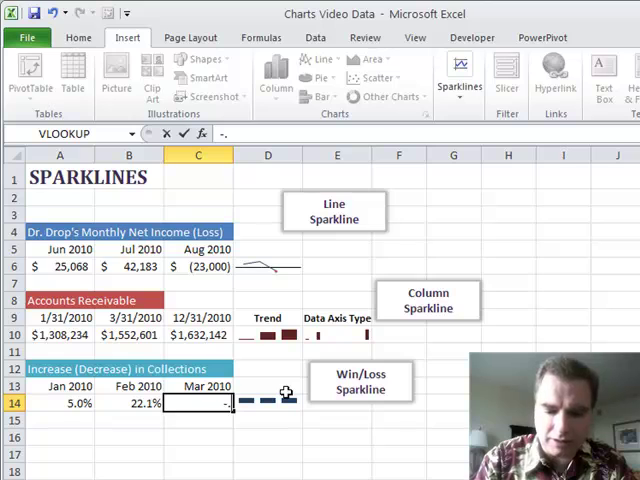
{"action": "type", "text": "-.03"}
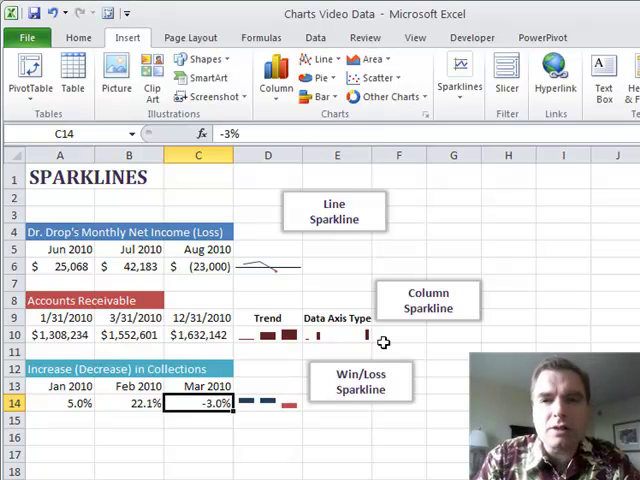
{"action": "mouse_move", "coordinate": [408, 312]}
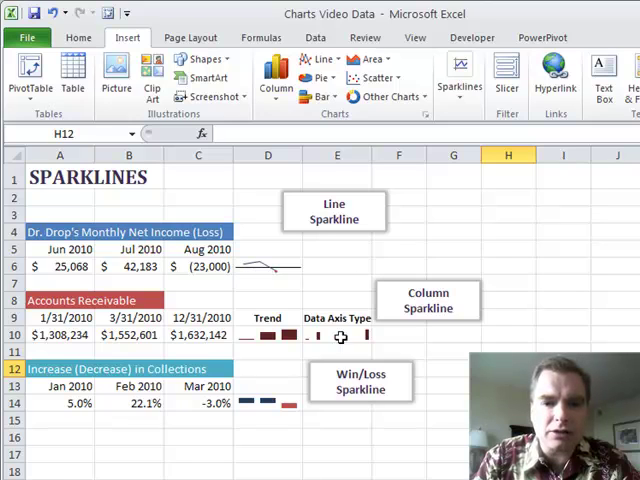
{"action": "mouse_move", "coordinate": [335, 263]}
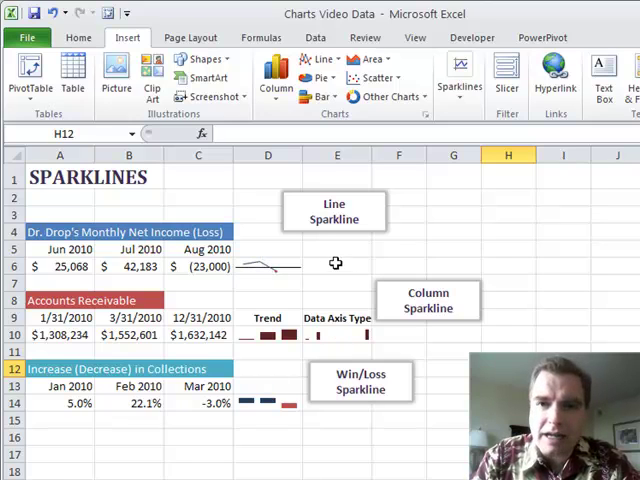